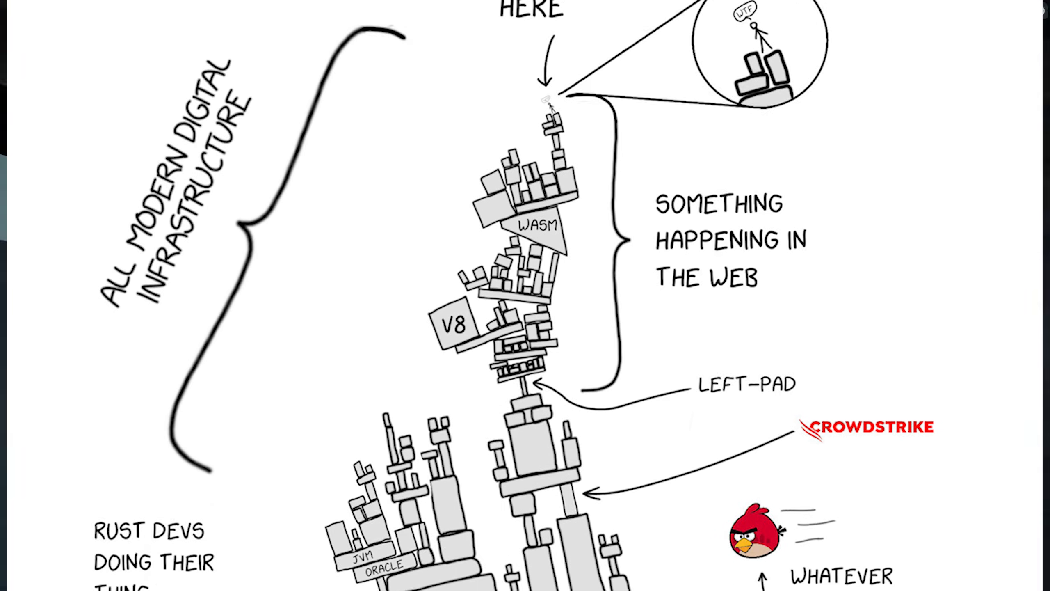
- Scroll down the illustration clip to reveal the All Modern Digital Infrastructure tower drawing
scroll("down", 3)
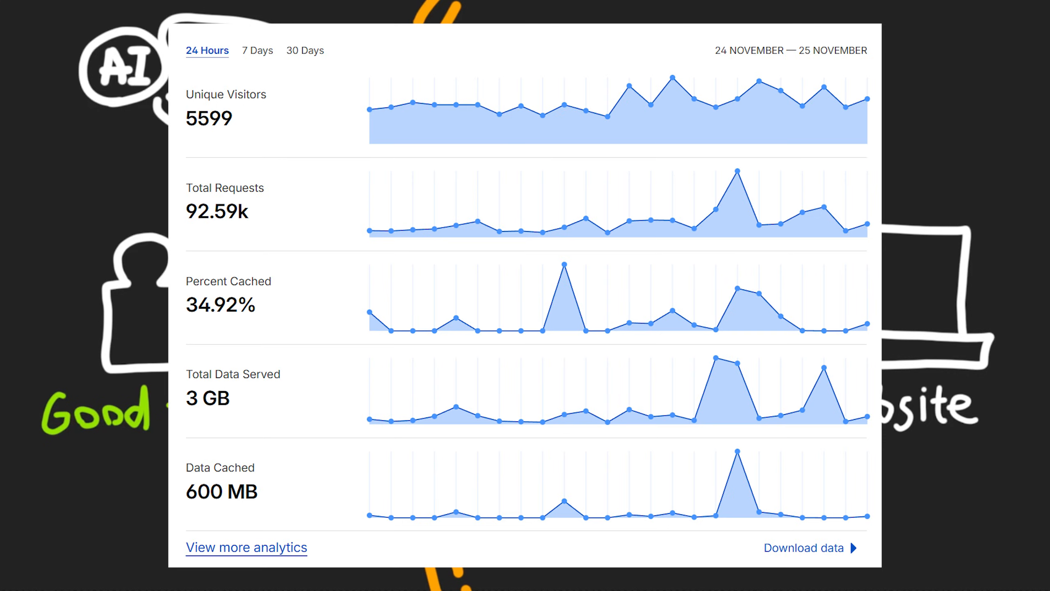
mouse_move(60, 131)
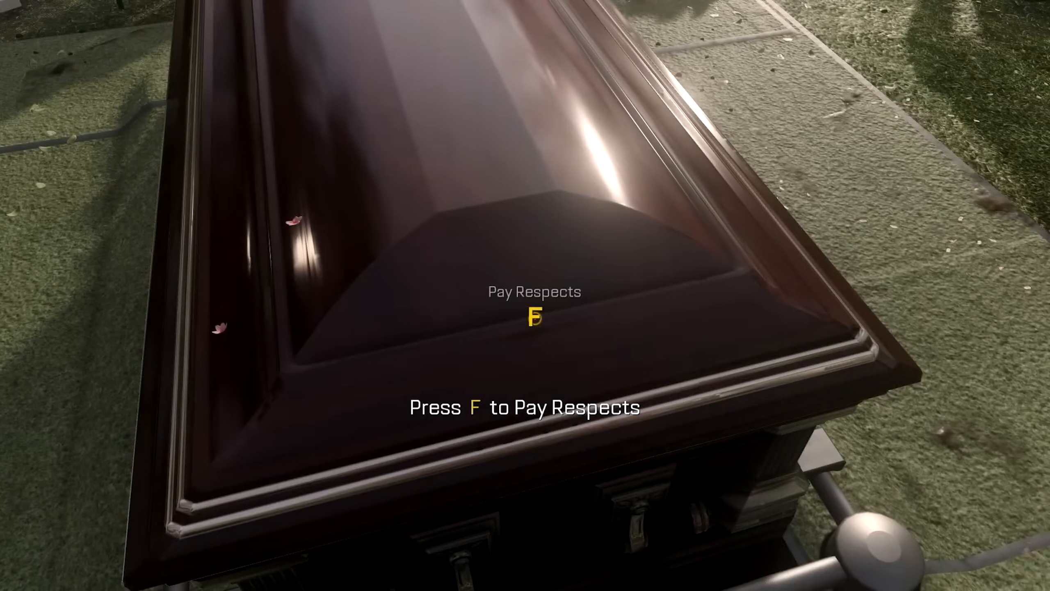
- Pay respects at the coffin scene with the F key in the gameplay B-roll
key("f")
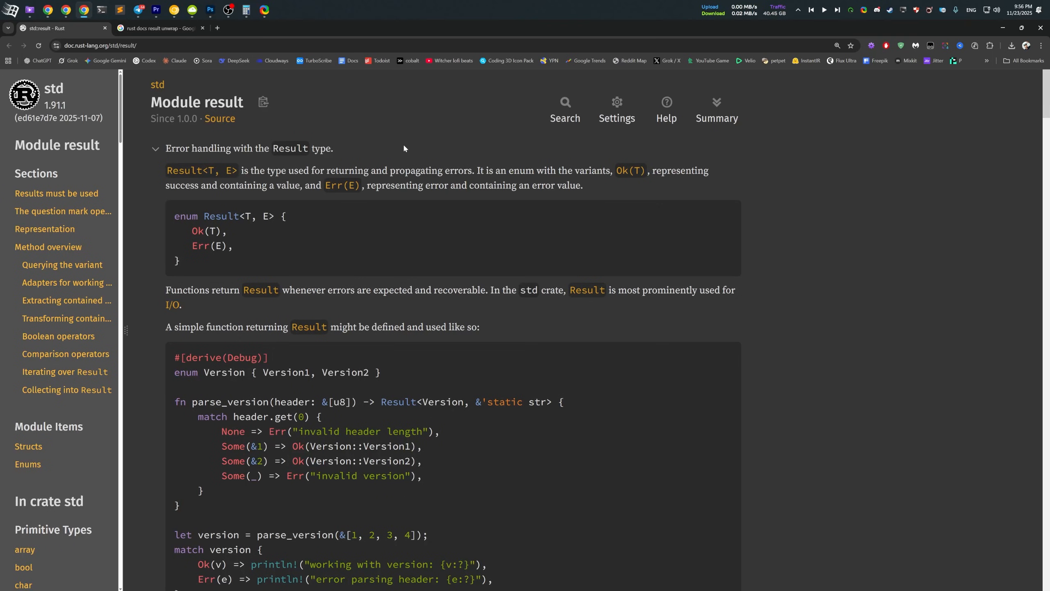
mouse_move(409, 149)
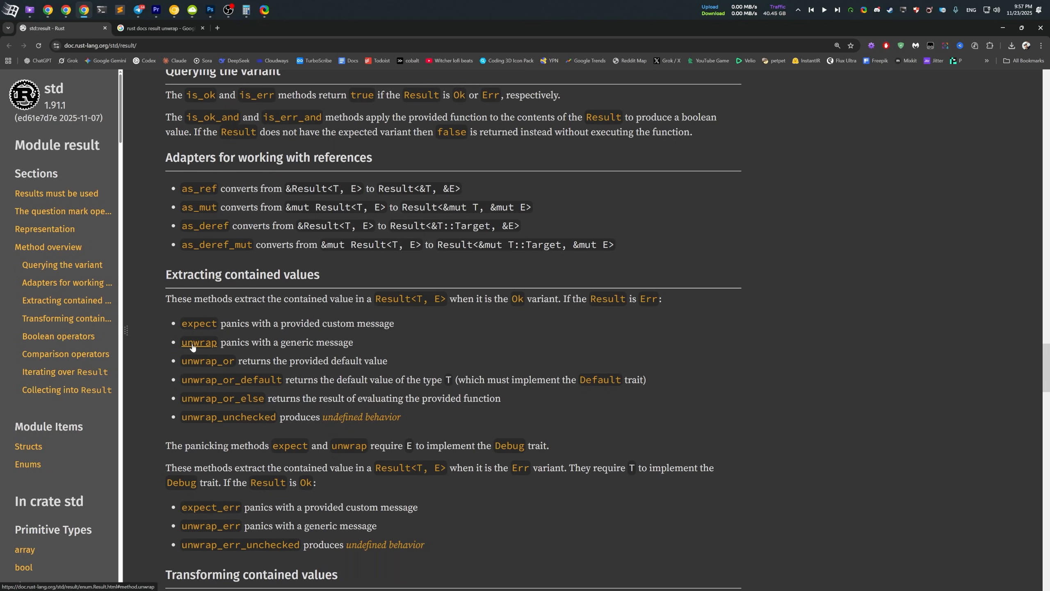
- Follow the unwrap link under Extracting contained values in the Rust std::result docs
left_click(199, 342)
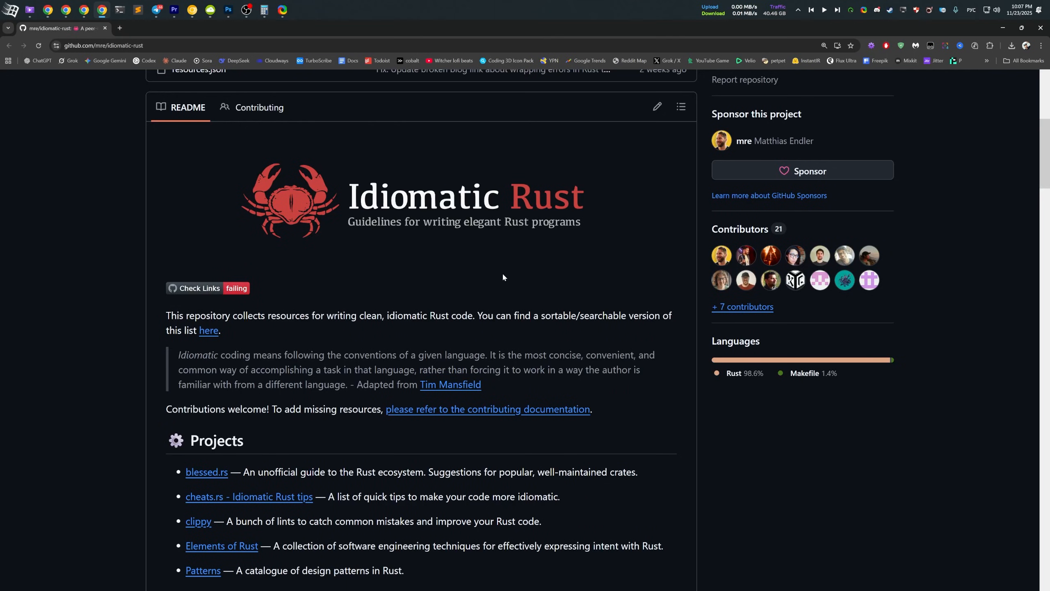
mouse_move(555, 288)
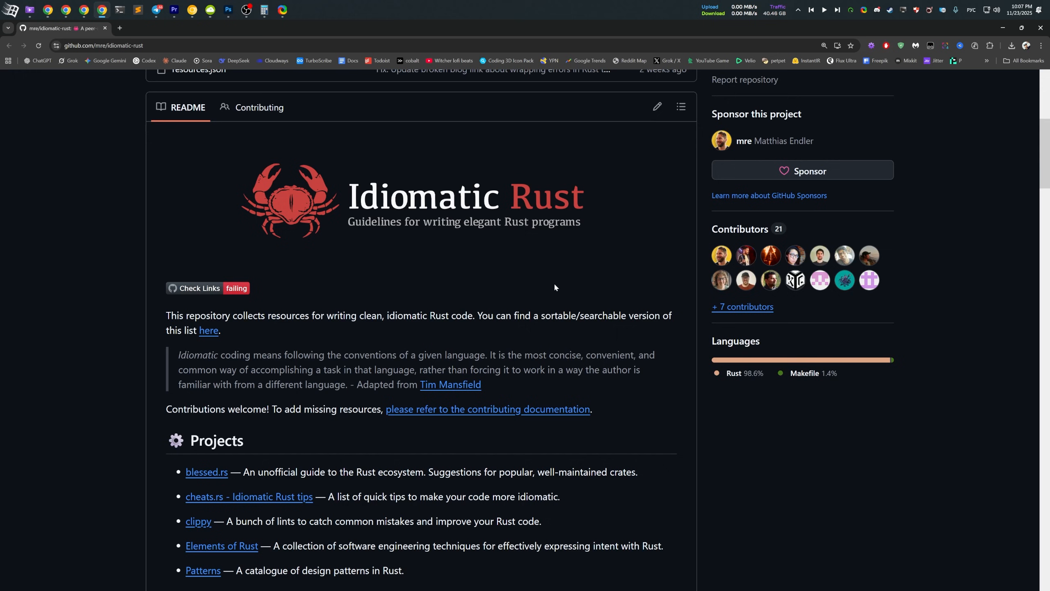
- Scroll the Idiomatic Rust README down to its Workshops and Books sections
scroll("down", 3)
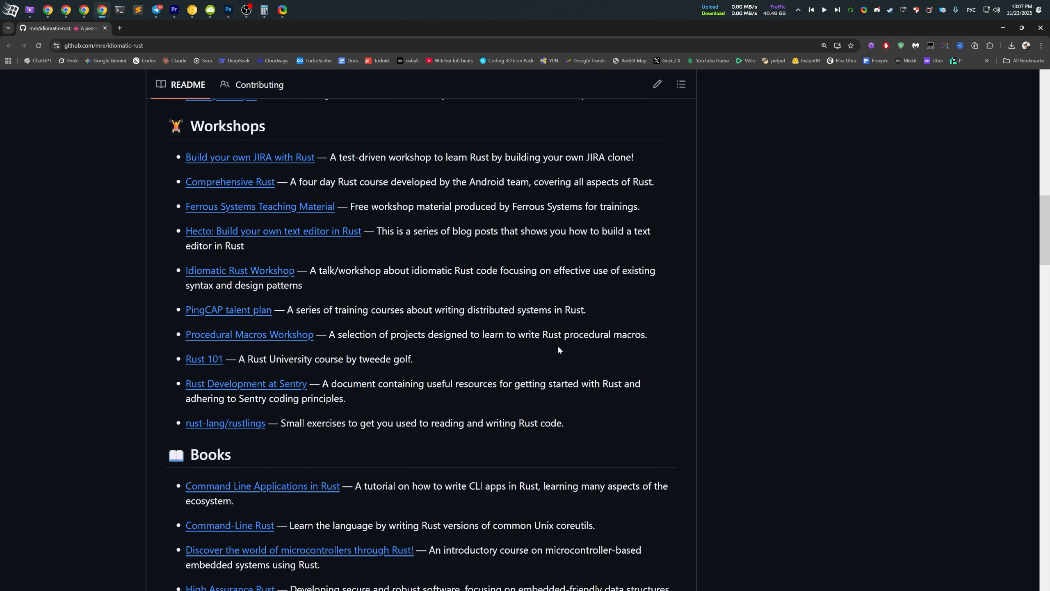
scroll("down", 3)
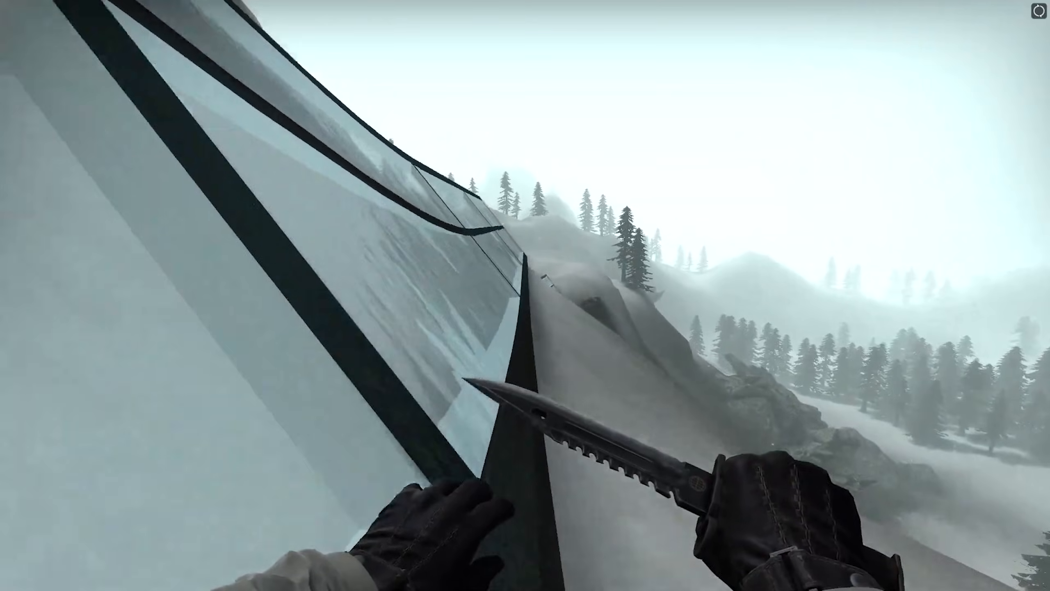
mouse_move(525, 296)
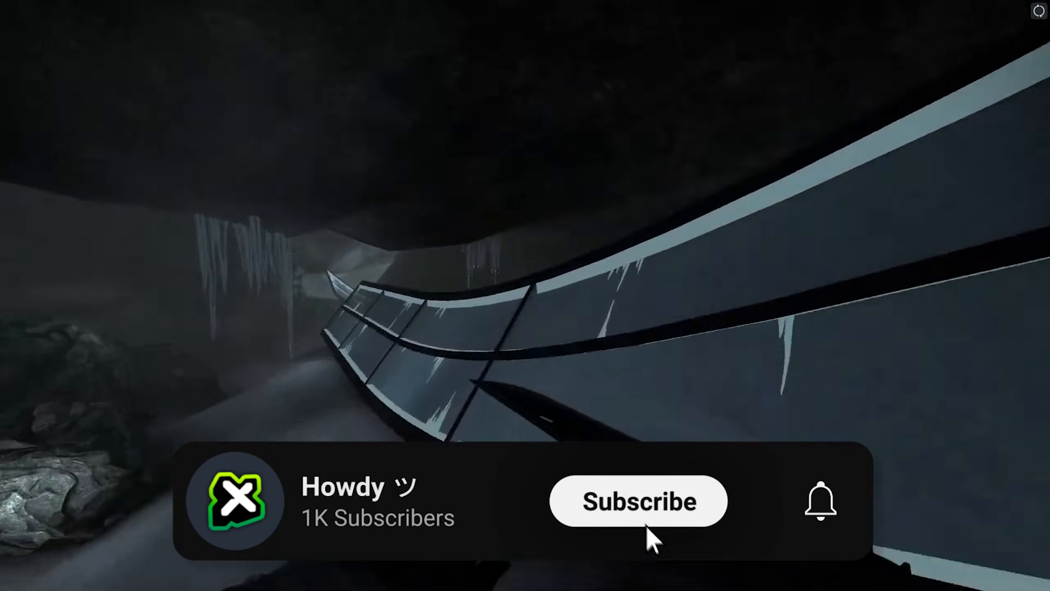
- Subscribe to the Howdy channel via the overlay card, switching it to Subscribed
left_click(637, 501)
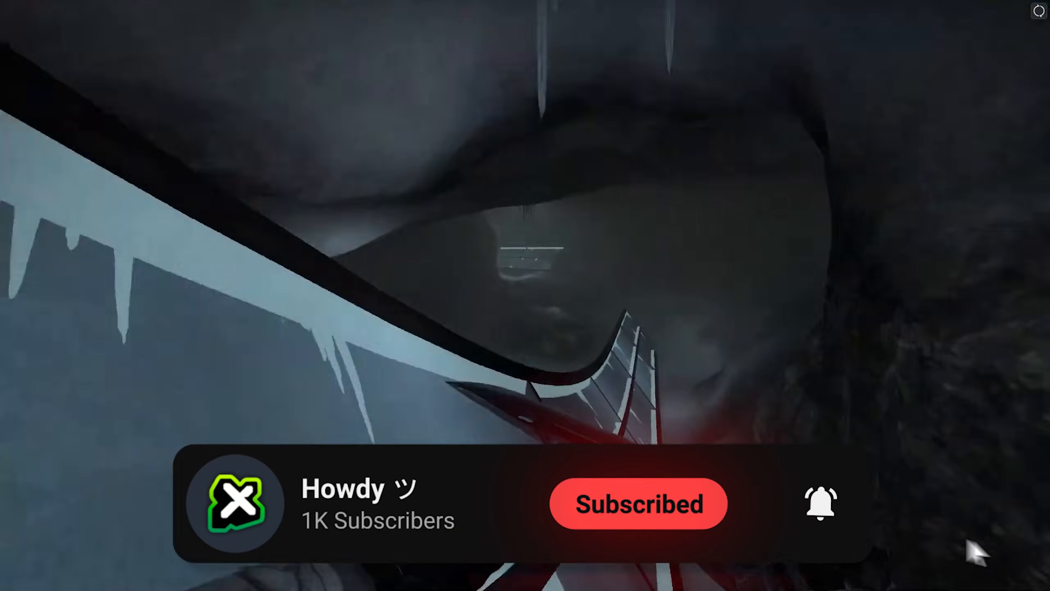